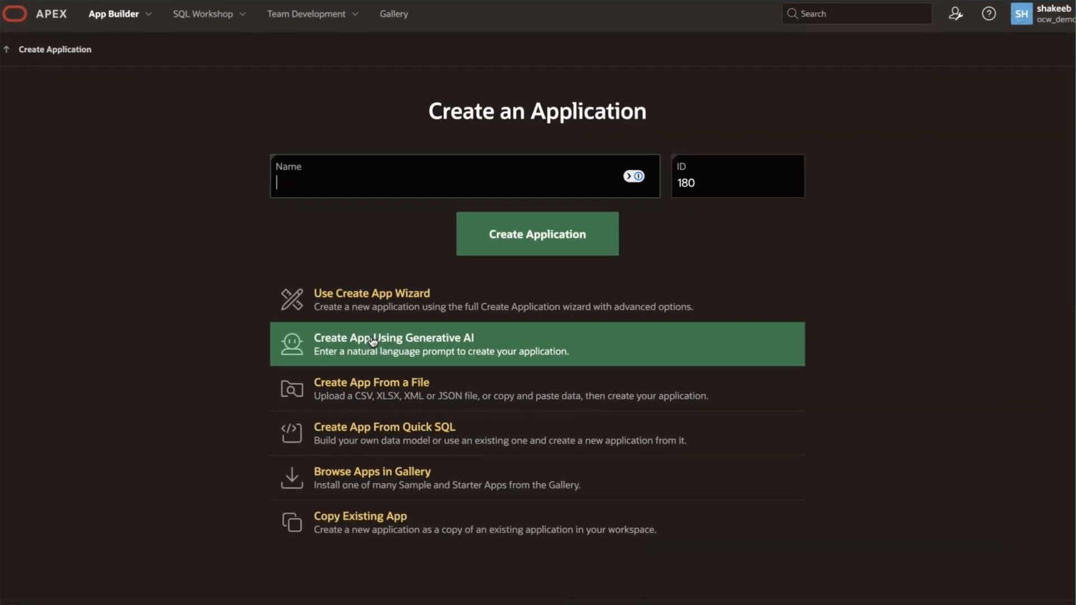
# Step: Choose Create App Using Generative AI to launch the APEX Assistant
pyautogui.click(394, 337)
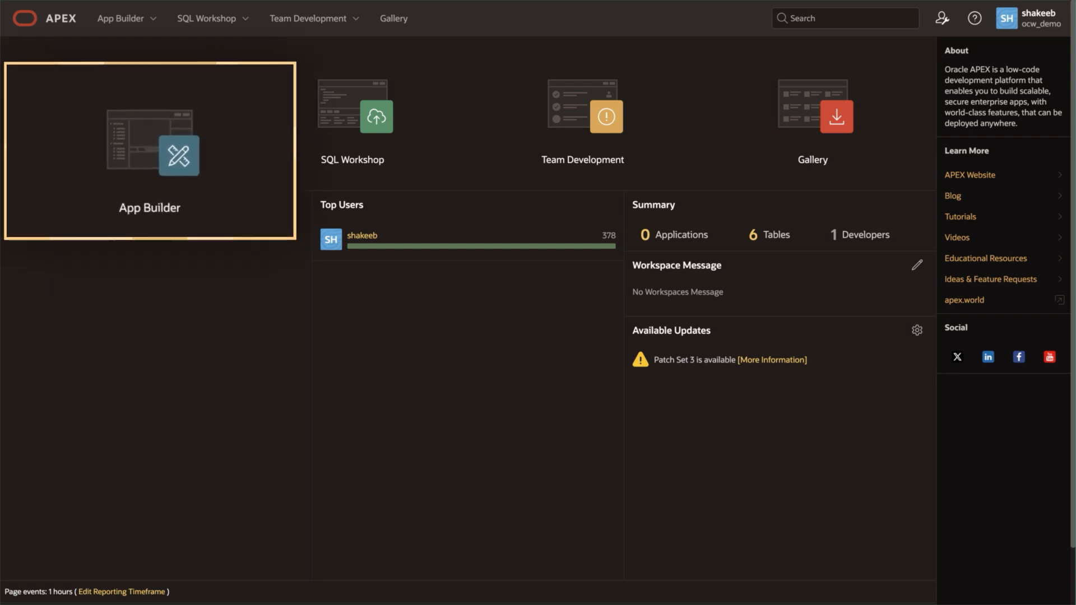
pyautogui.click(149, 150)
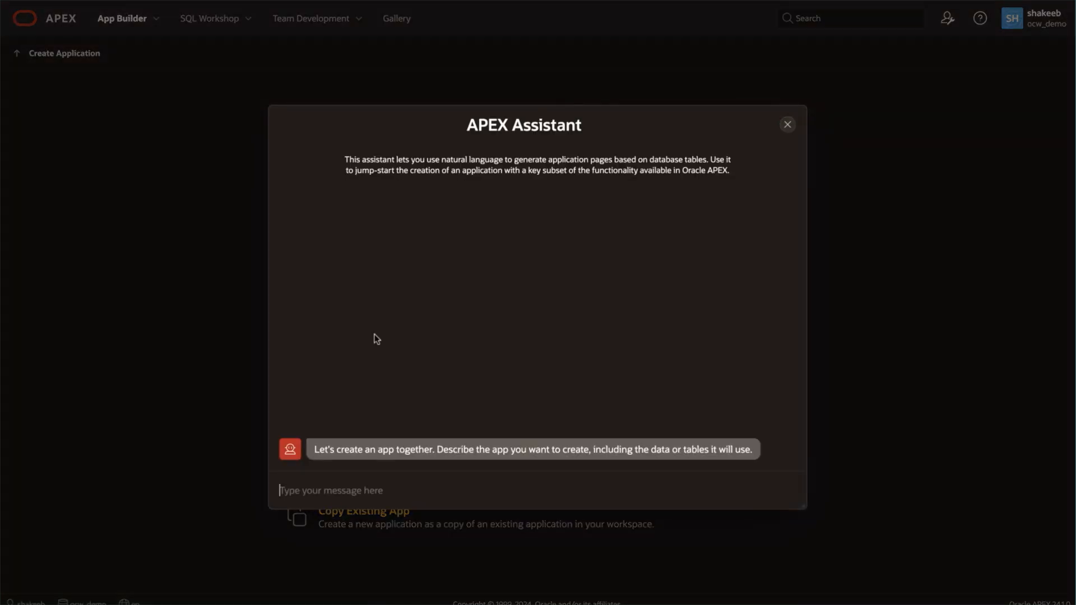
# Step: Request 'create a single page app with a faceted search on athlete events' and accept Athlete Events Search
pyautogui.write('d')
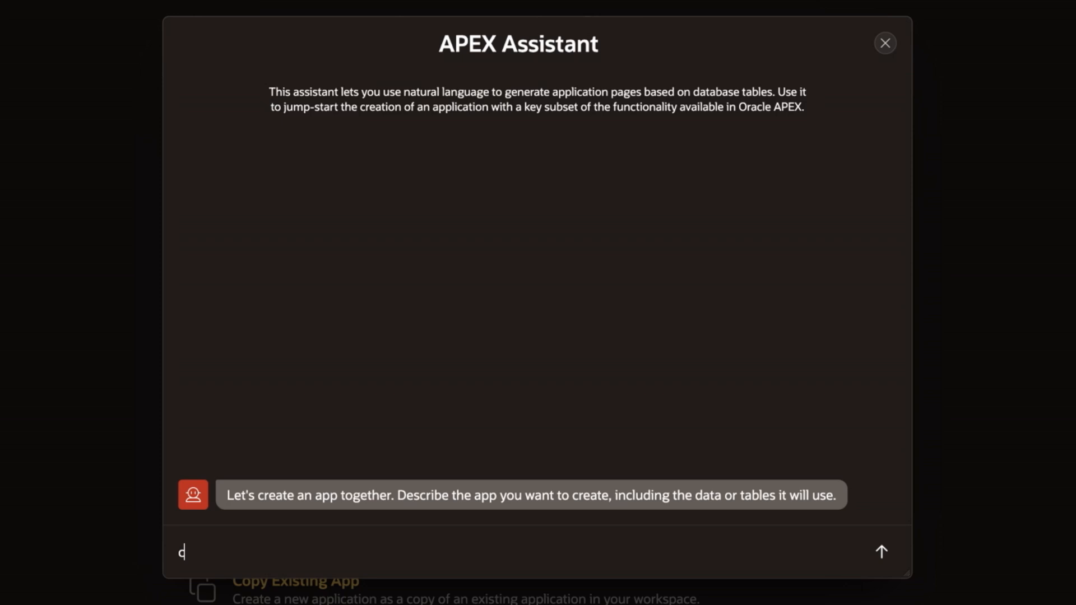
pyautogui.write('reate a single page a')
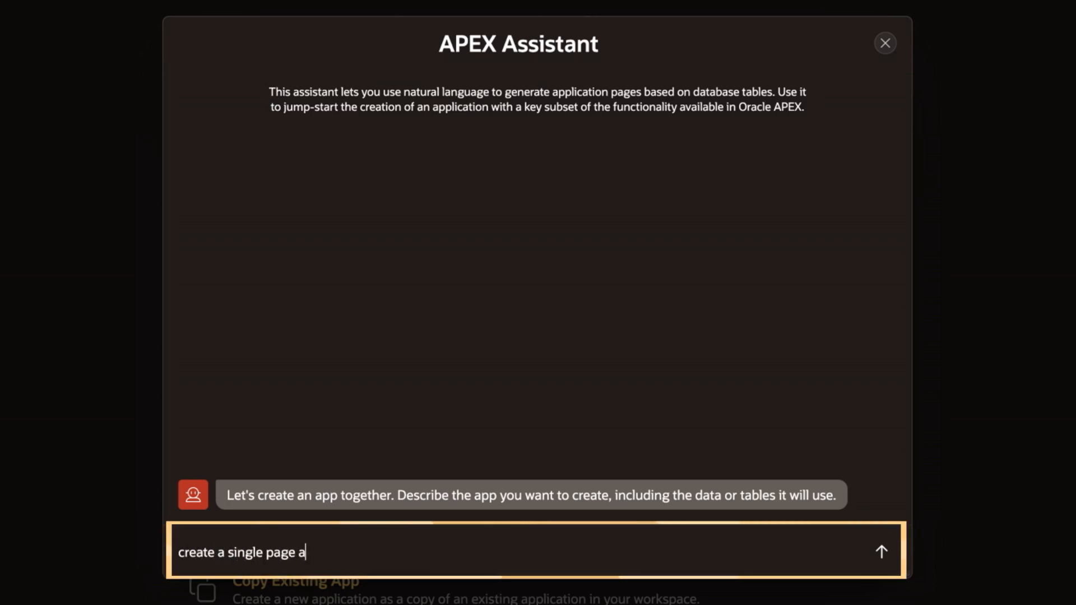
pyautogui.write('pp with a faceted sear')
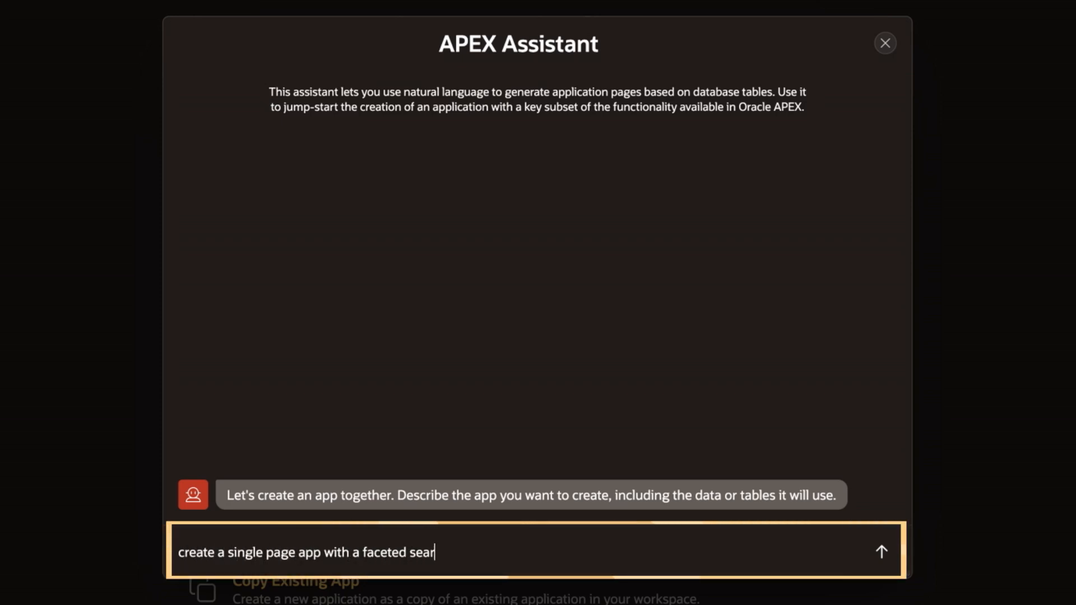
pyautogui.write('ch on athlete event')
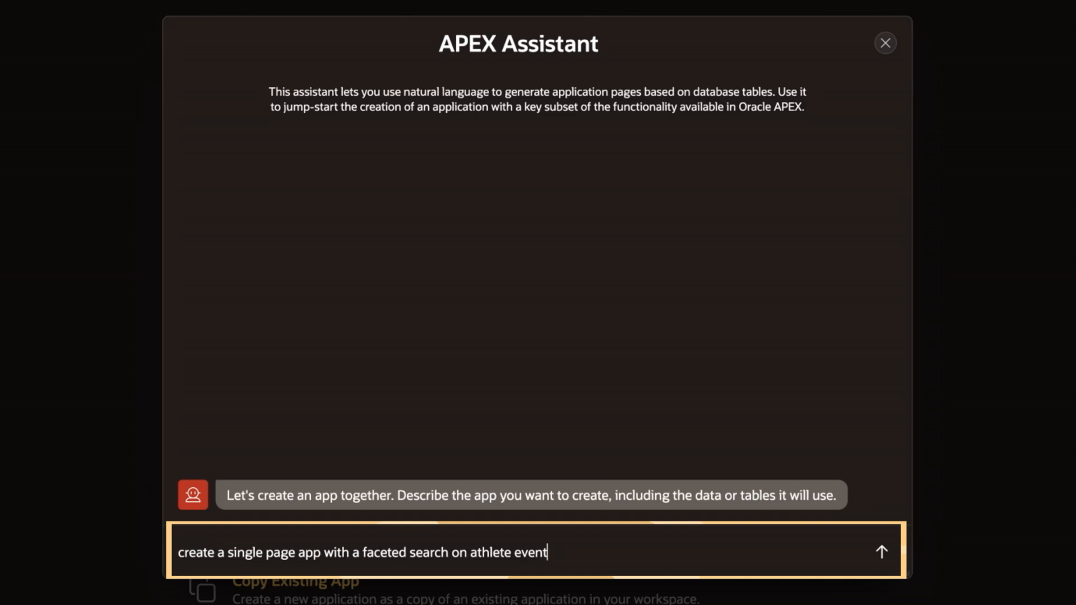
pyautogui.click(881, 551)
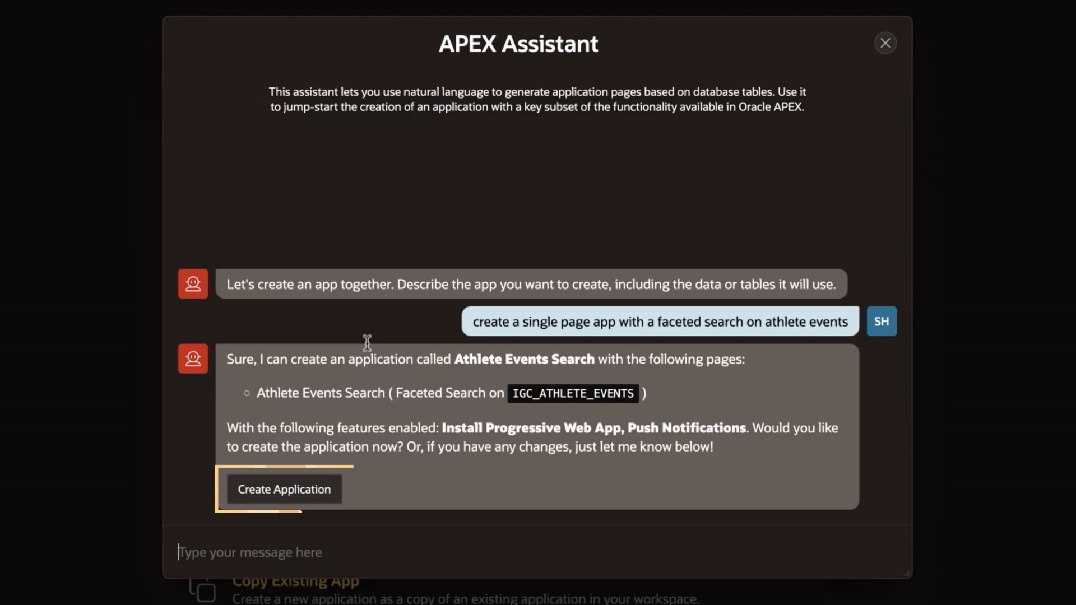
pyautogui.click(284, 489)
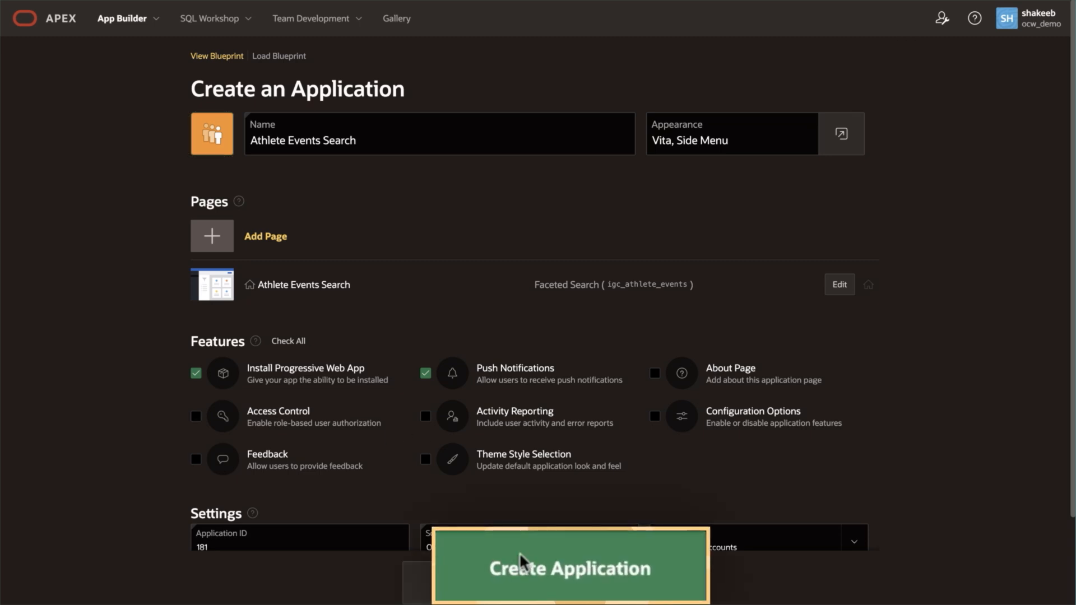
# Step: Create Application 181 'Athlete Events Search' from the reviewed blueprint
pyautogui.click(569, 568)
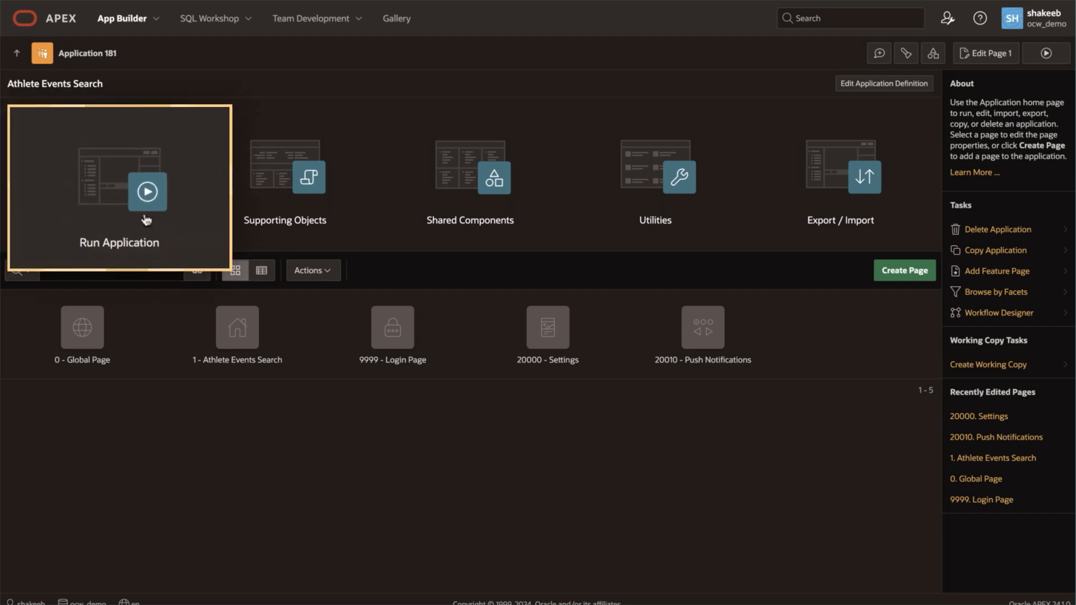
# Step: Run the Athlete Events Search app and sign in to its 180-row search page
pyautogui.click(119, 190)
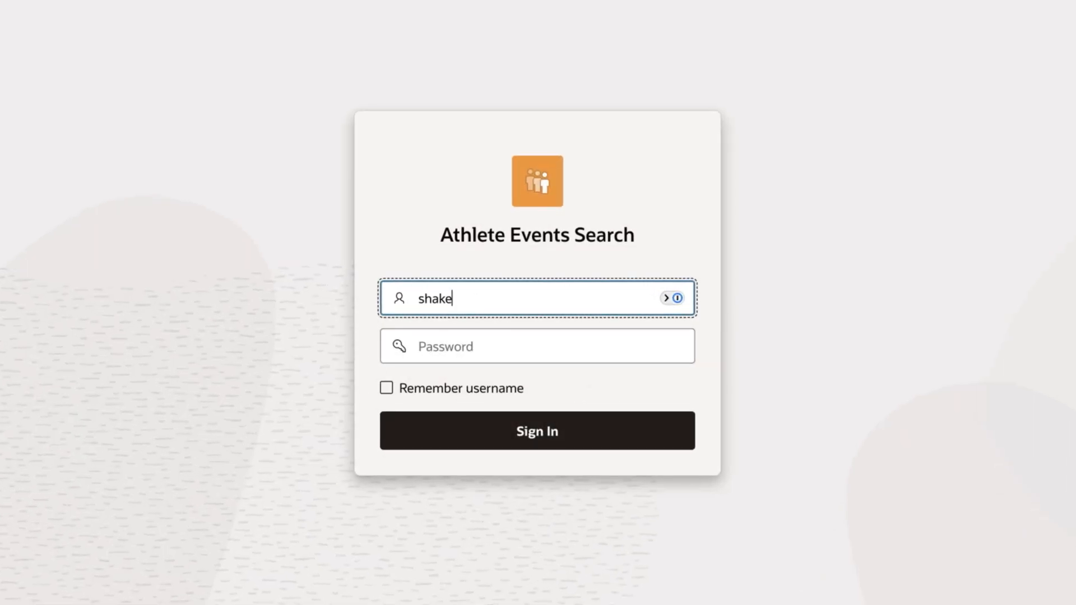
pyautogui.click(537, 430)
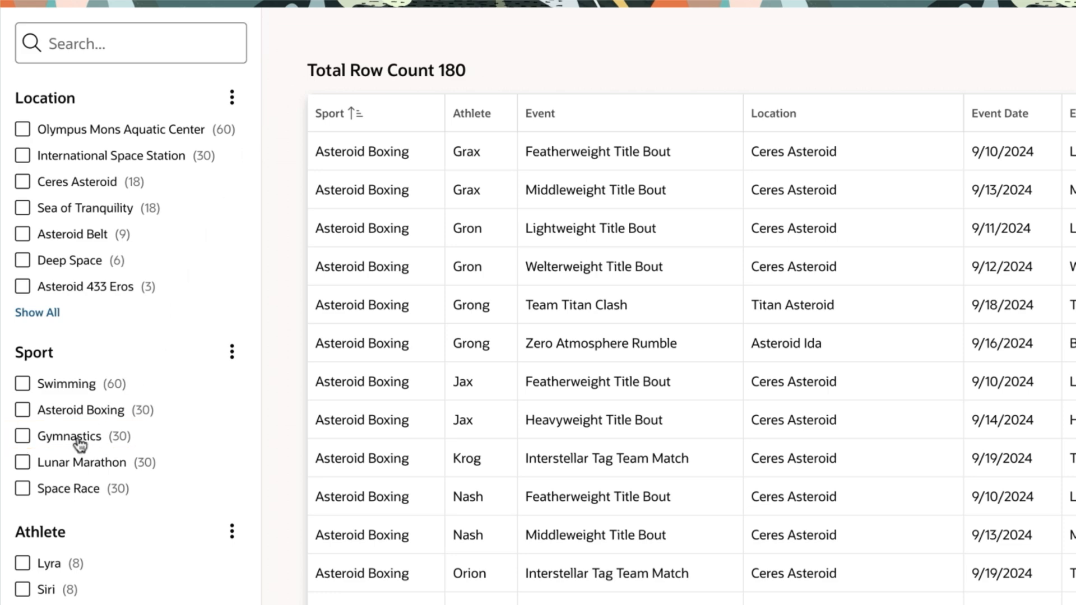
# Step: Tick Gymnastics in the Sport facet and Emma in the Athlete facet
pyautogui.click(22, 436)
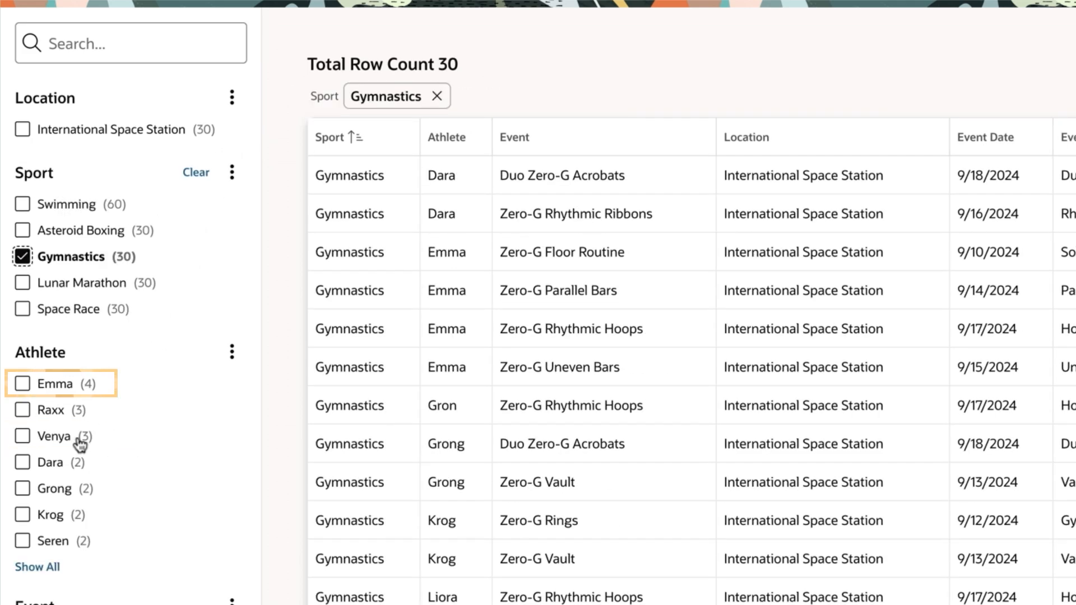
pyautogui.click(22, 383)
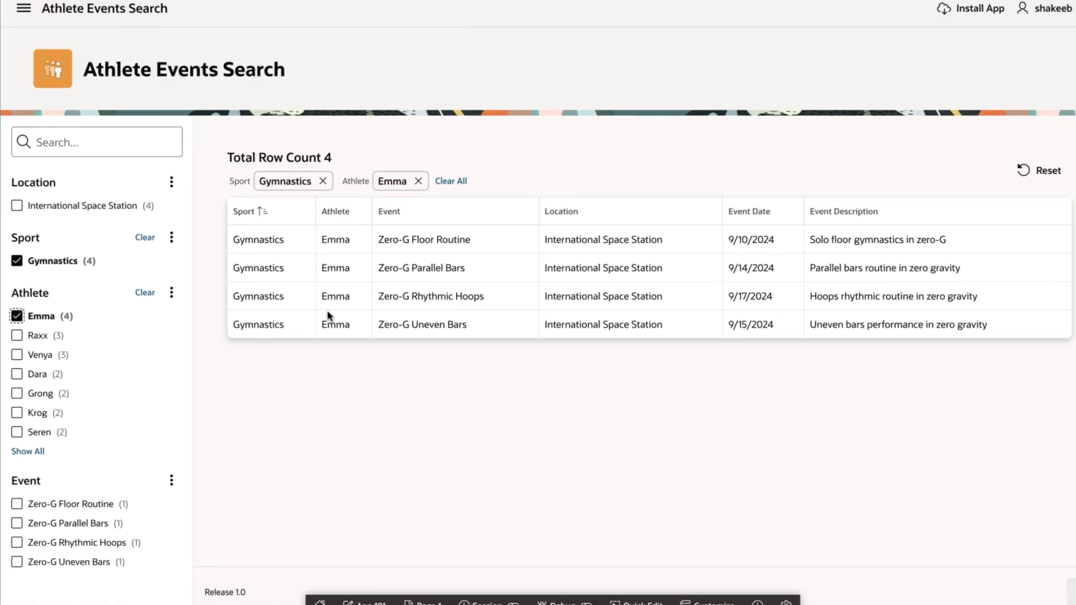